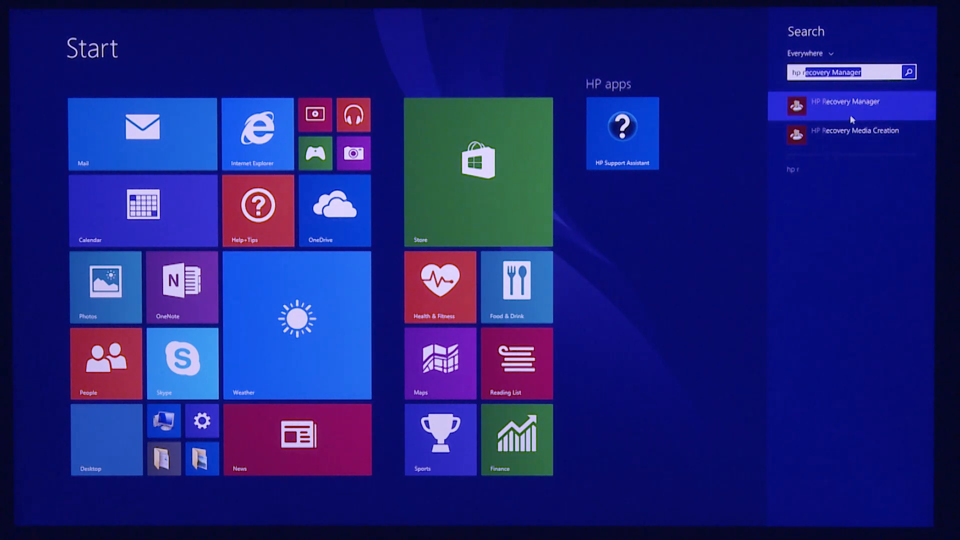
- Launch HP Recovery Manager from the Start screen search results
click(846, 105)
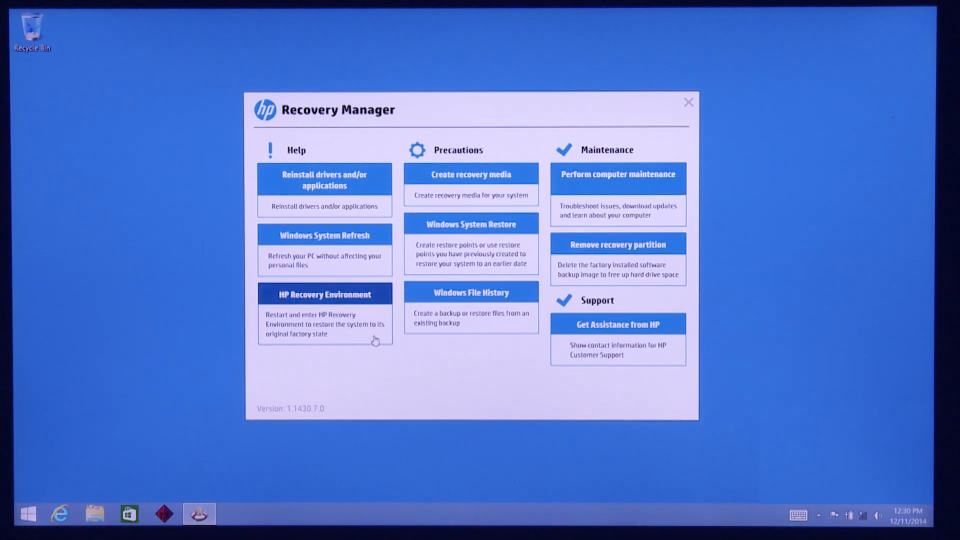
- Choose HP Recovery Environment and confirm OK to restart into recovery
click(324, 294)
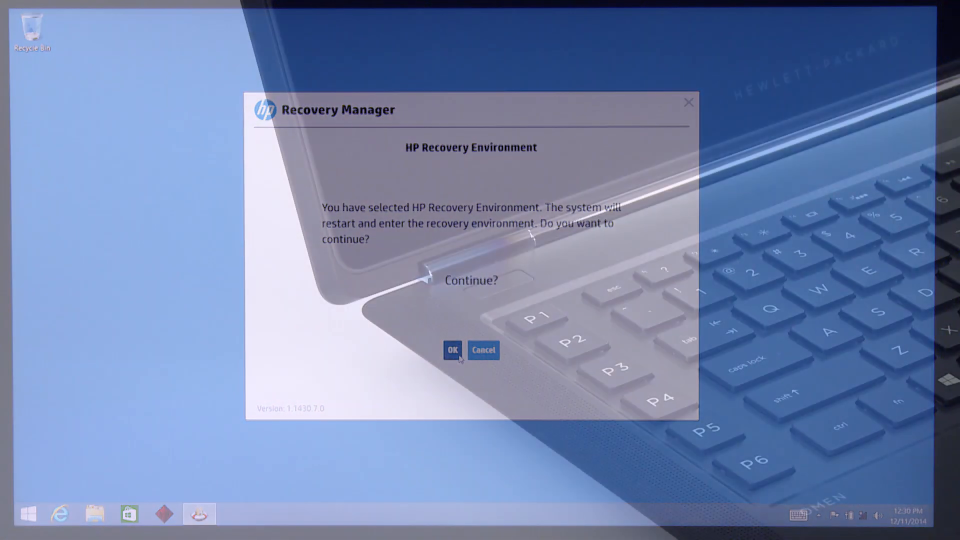
click(452, 350)
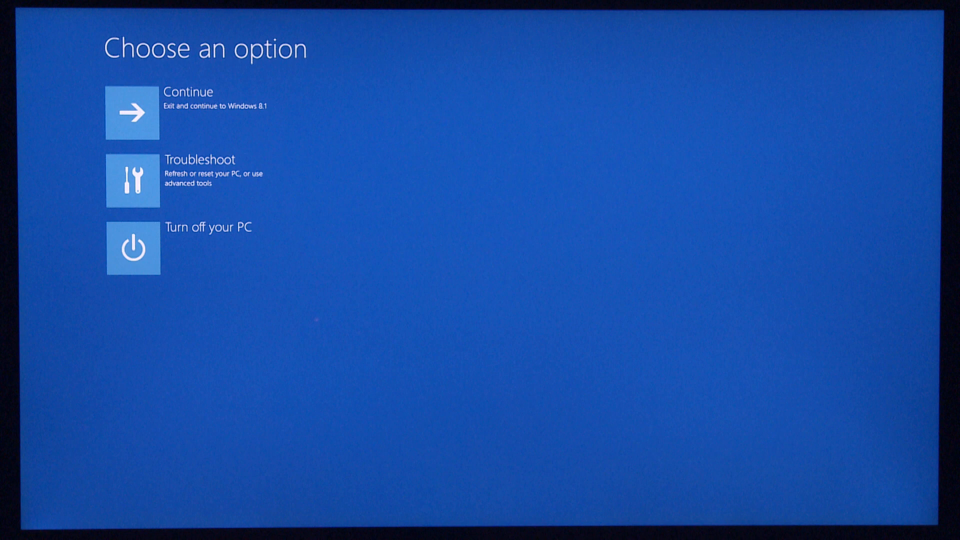
mouse_move(490, 278)
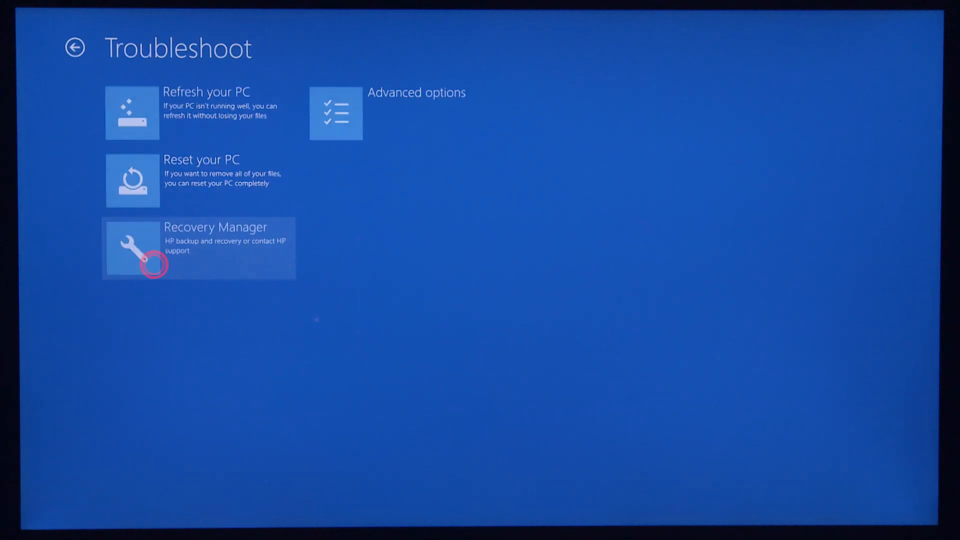
- Open Recovery Manager from the Troubleshoot options in the recovery environment
click(198, 247)
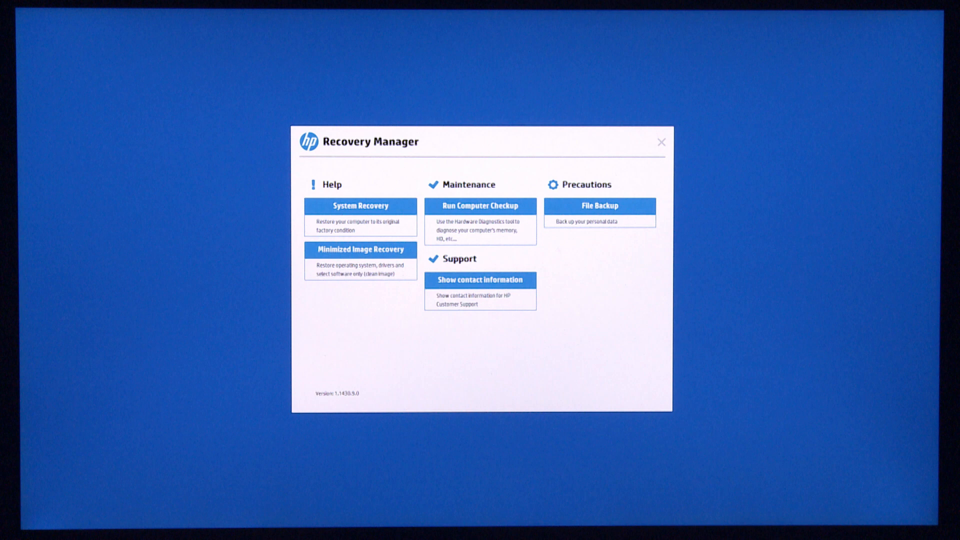
- Start System Recovery to restore the computer to factory condition
click(360, 214)
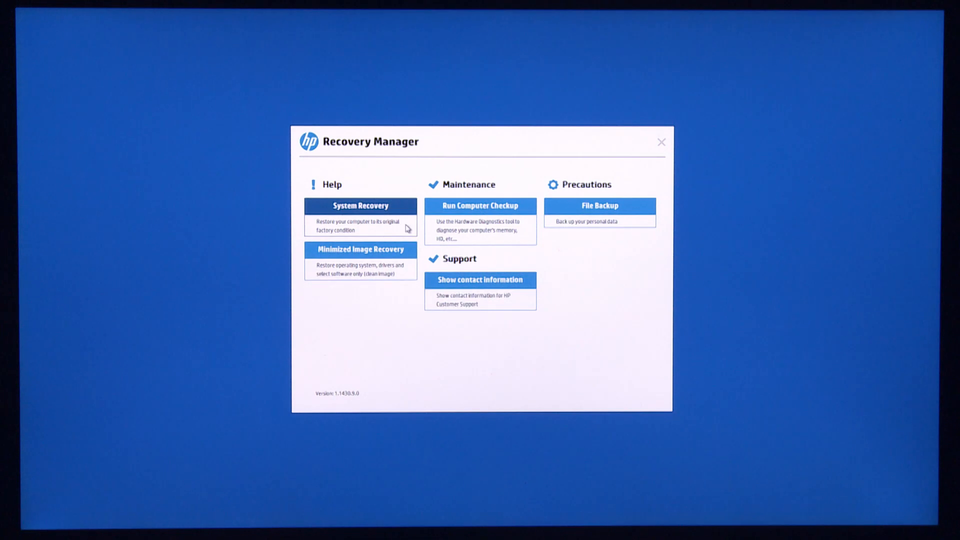
click(361, 206)
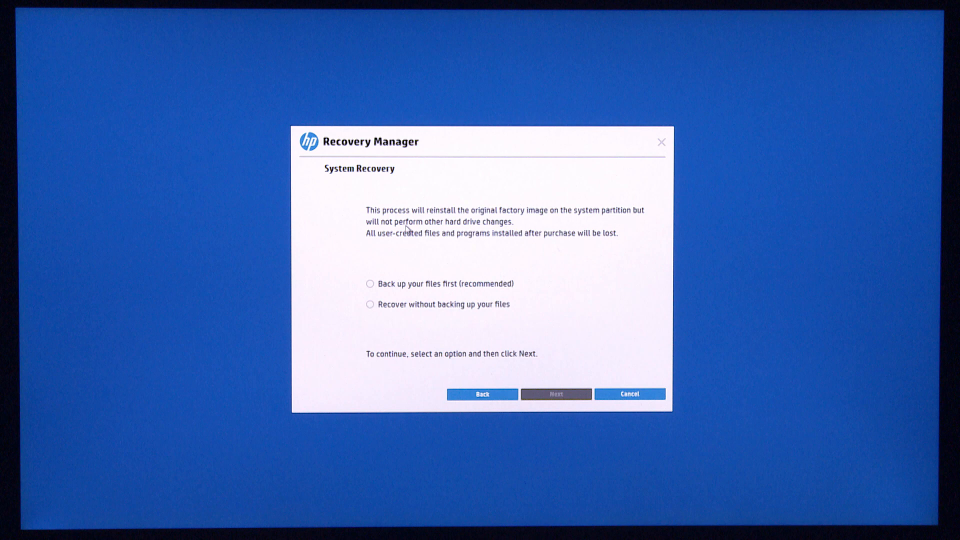
- Select 'Recover without backing up your files' and continue with Next
click(370, 283)
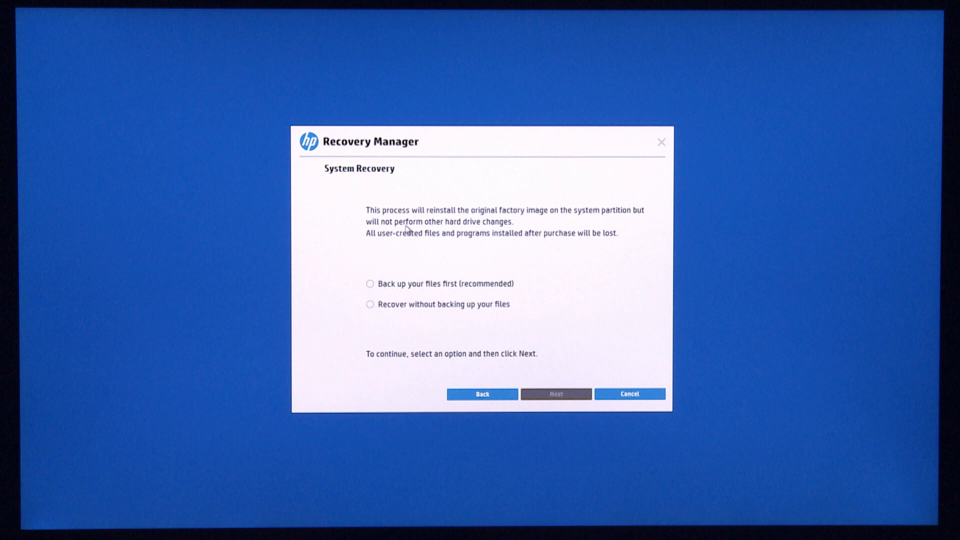
click(370, 304)
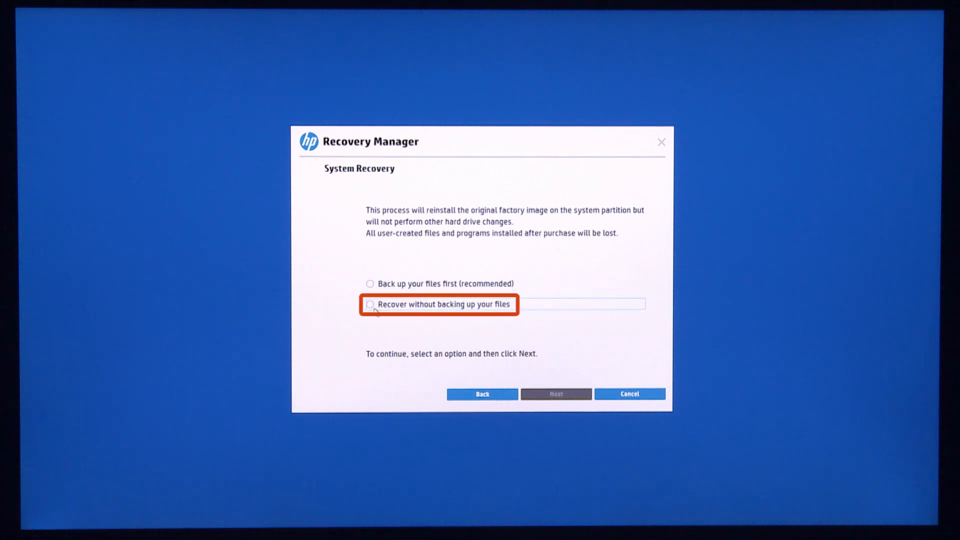
click(370, 304)
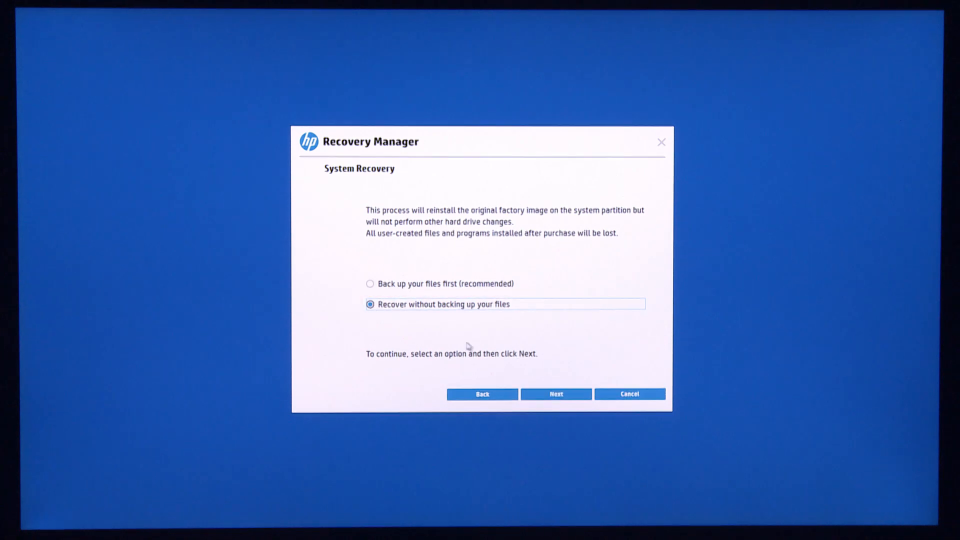
click(555, 394)
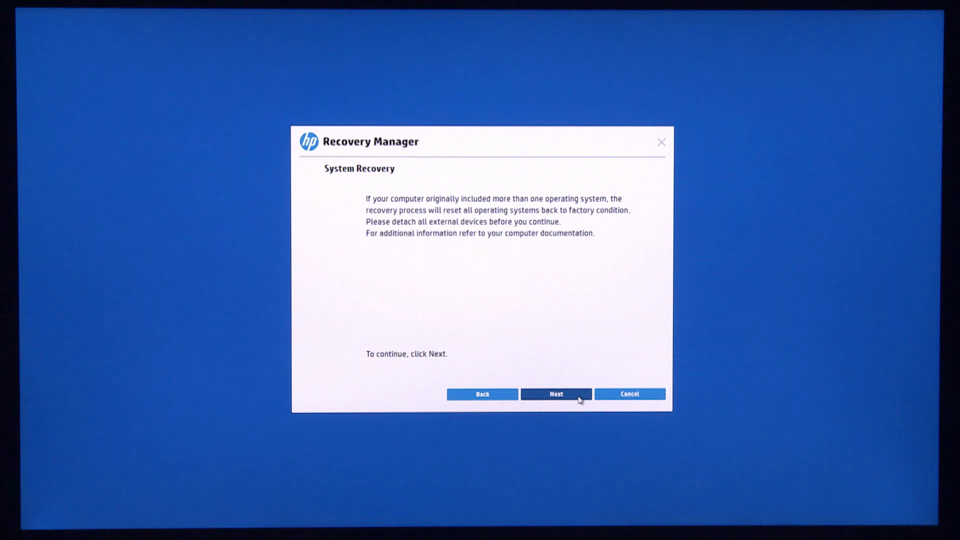
- Accept the operating system reset warning so the factory recovery runs to completion
click(555, 394)
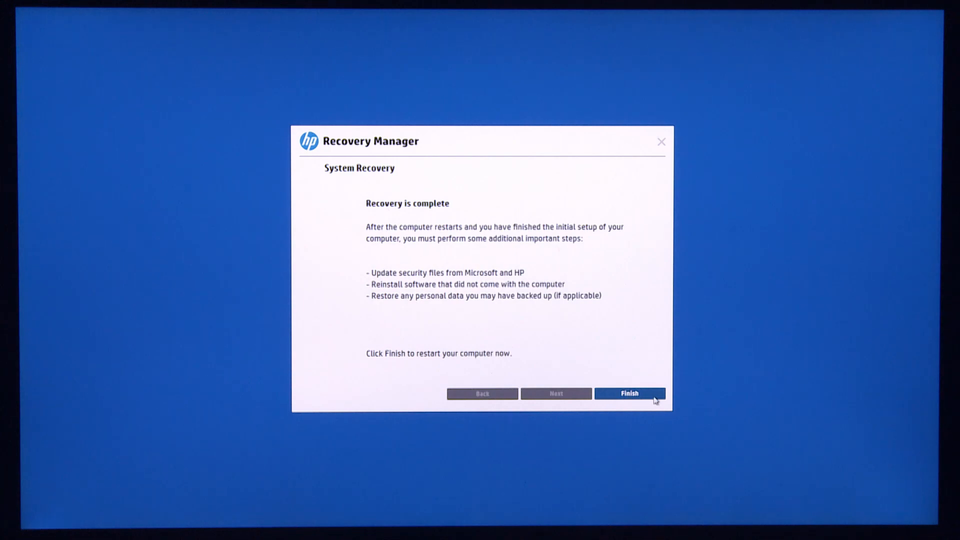
- Finish the completed recovery and restart into Windows first-time setup
click(629, 393)
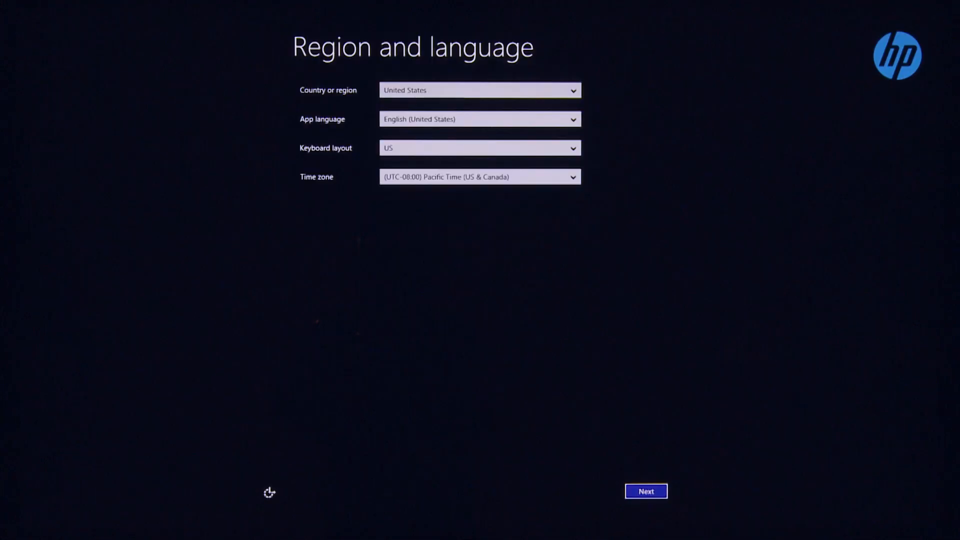